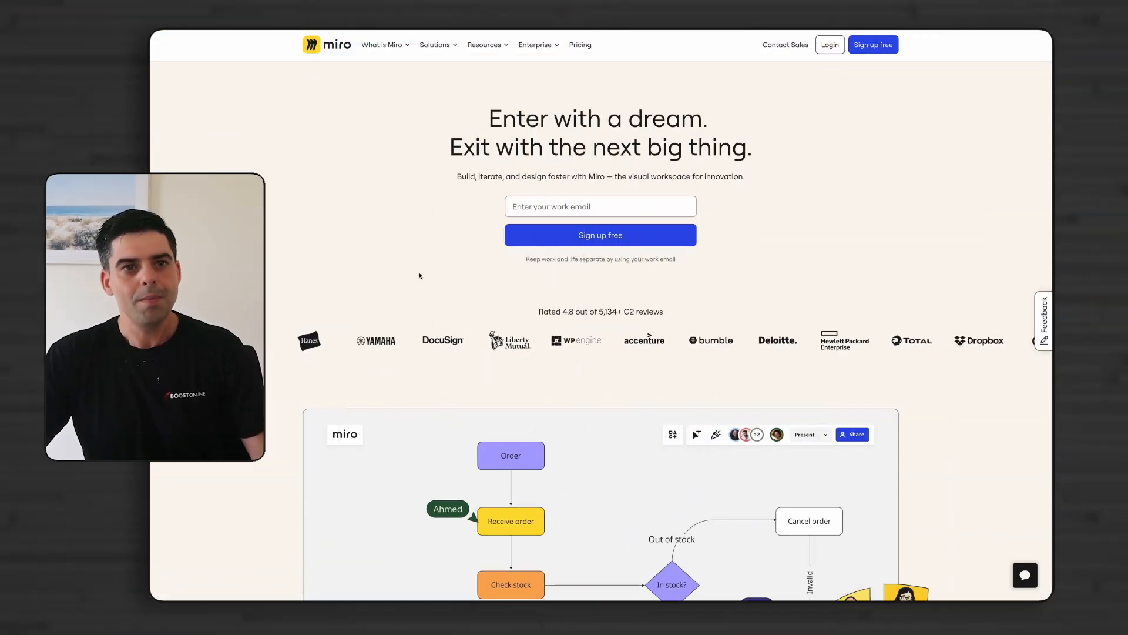
Duplicate the Google Ads box to its right and rename the copy 'Facebook Ads'
{"action": "scroll", "scroll_direction": "down", "scroll_amount": 3}
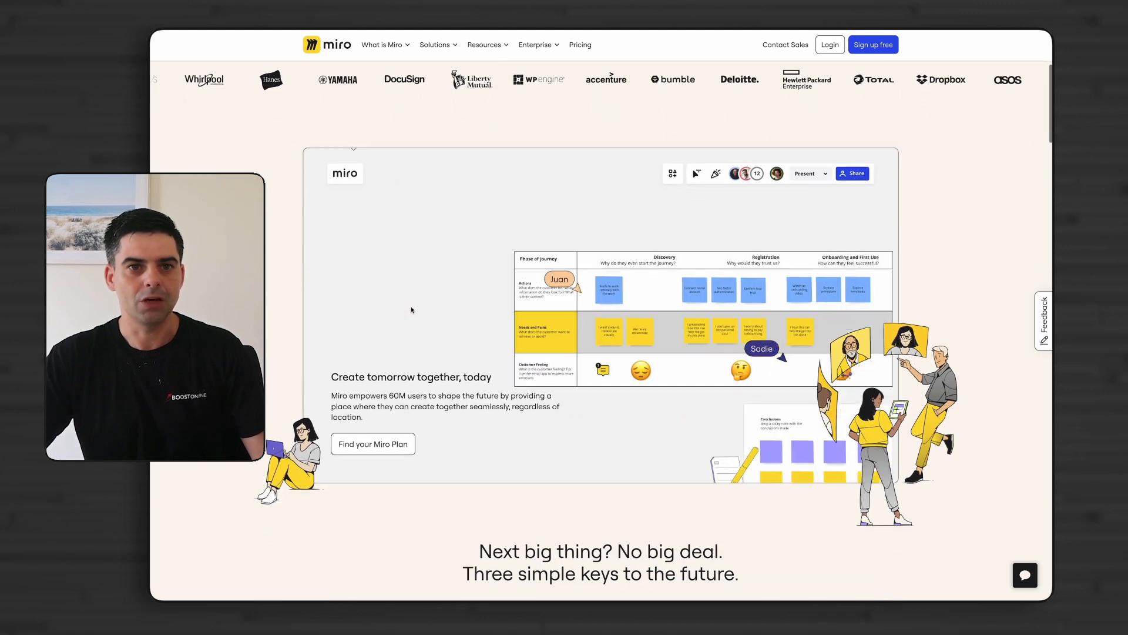
{"action": "scroll", "scroll_direction": "down", "scroll_amount": 3}
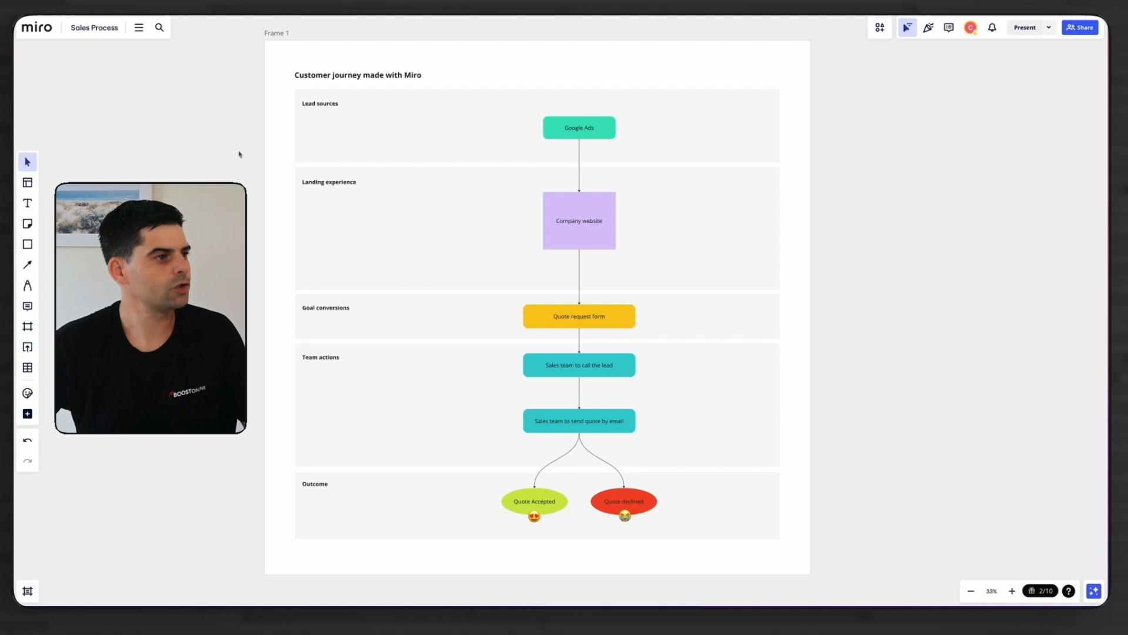
{"action": "mouse_move", "coordinate": [233, 156]}
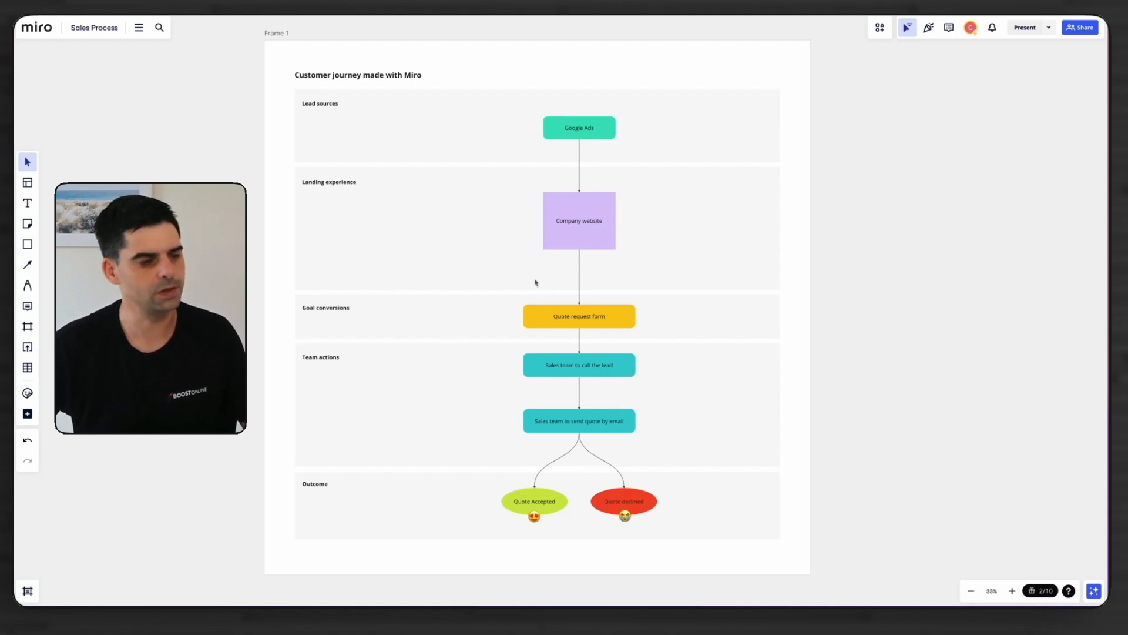
{"action": "mouse_move", "coordinate": [532, 273]}
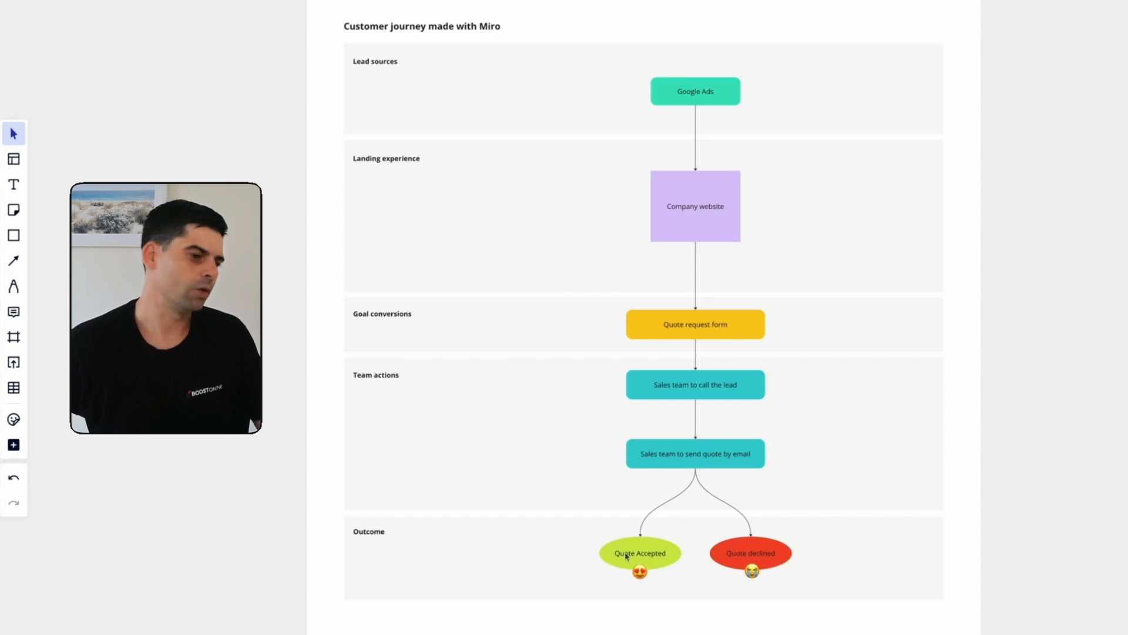
{"action": "mouse_move", "coordinate": [746, 559]}
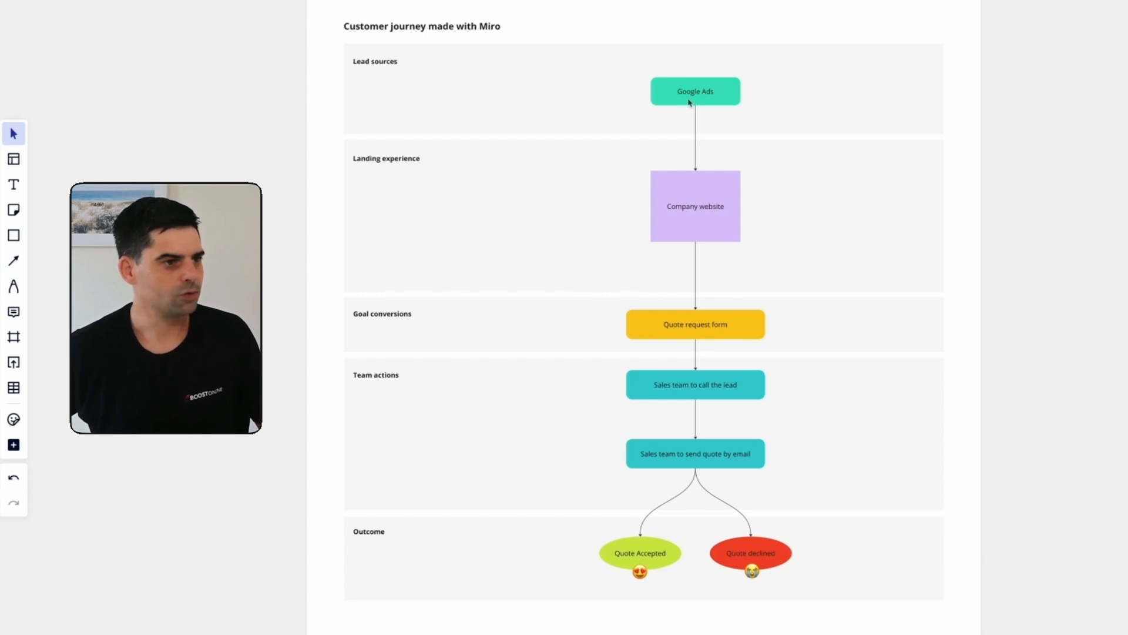
{"action": "left_click", "coordinate": [694, 90]}
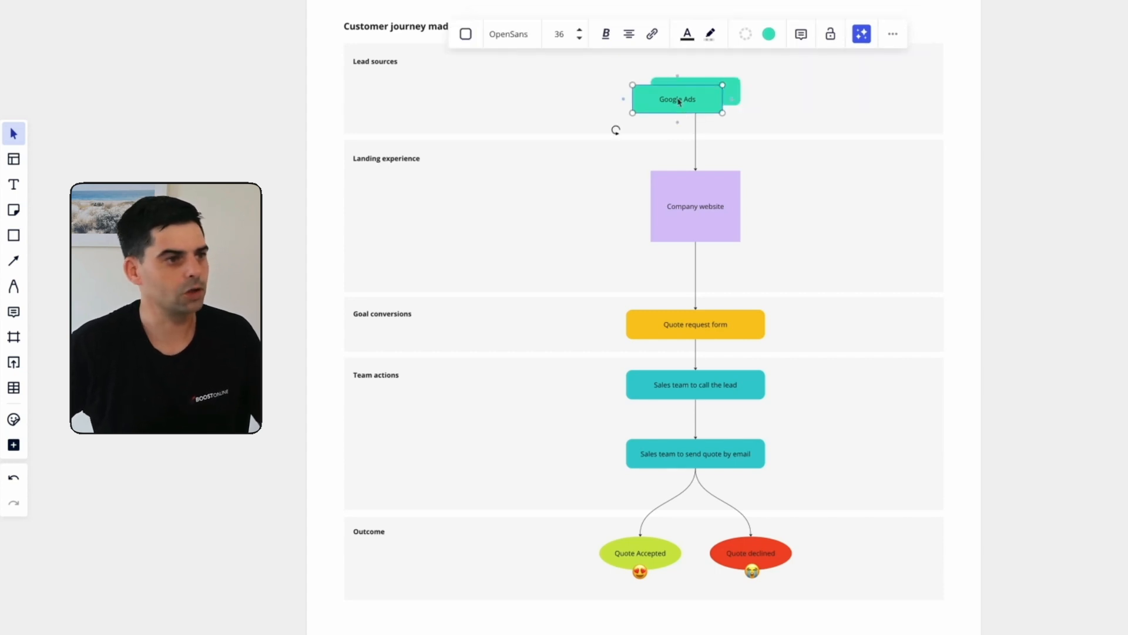
{"action": "left_click_drag", "start_coordinate": [677, 99], "coordinate": [809, 92]}
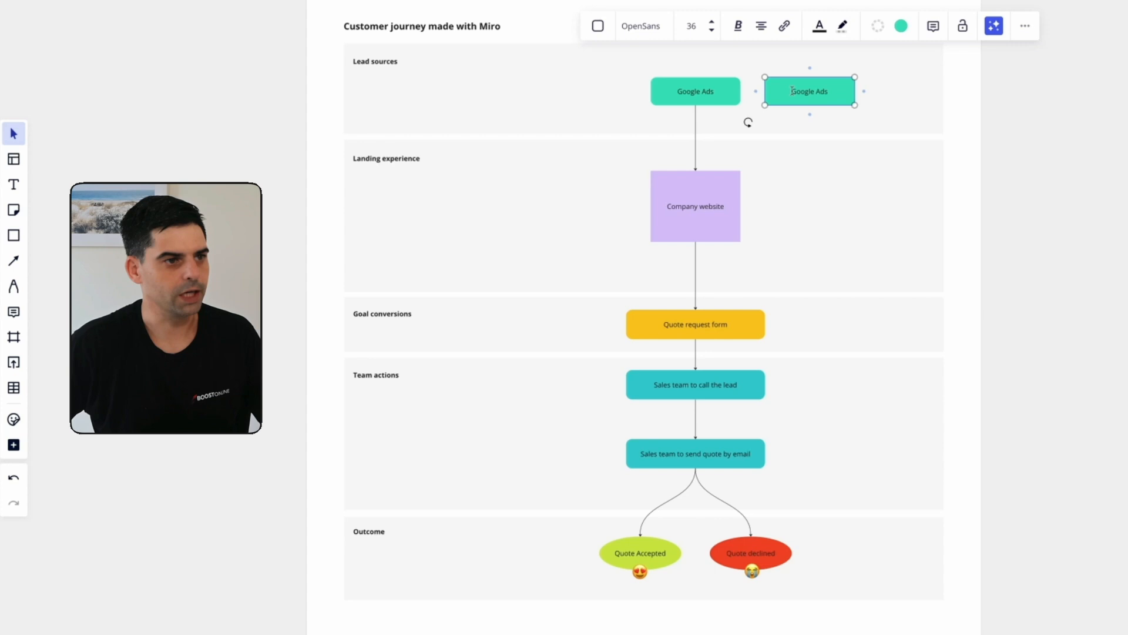
{"action": "type", "text": "Facebook Ads"}
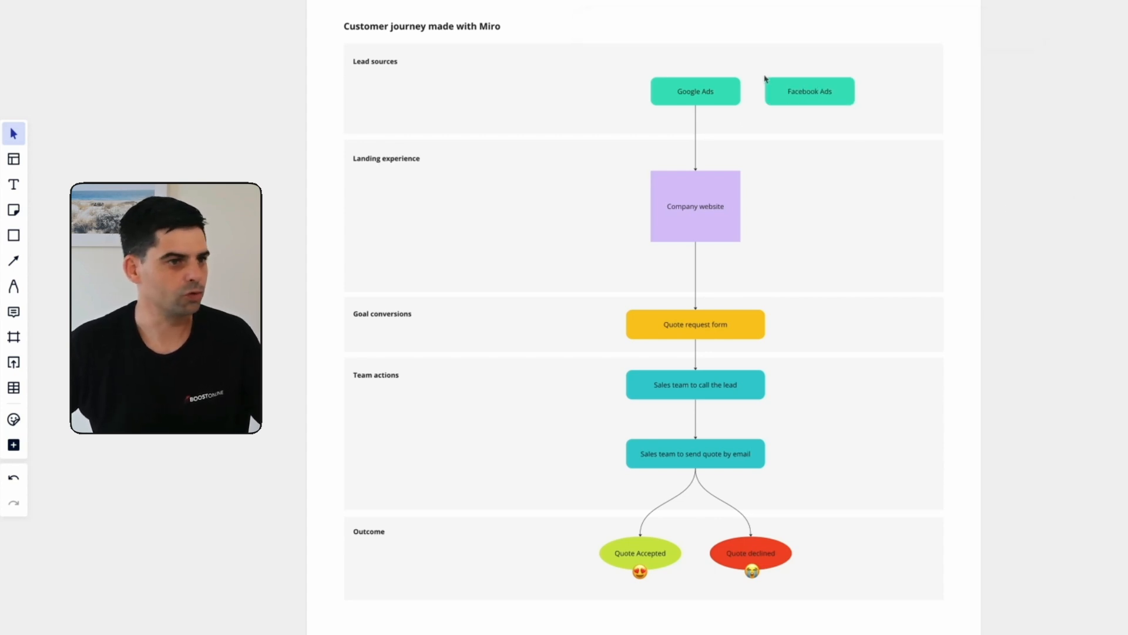
{"action": "left_click", "coordinate": [808, 91]}
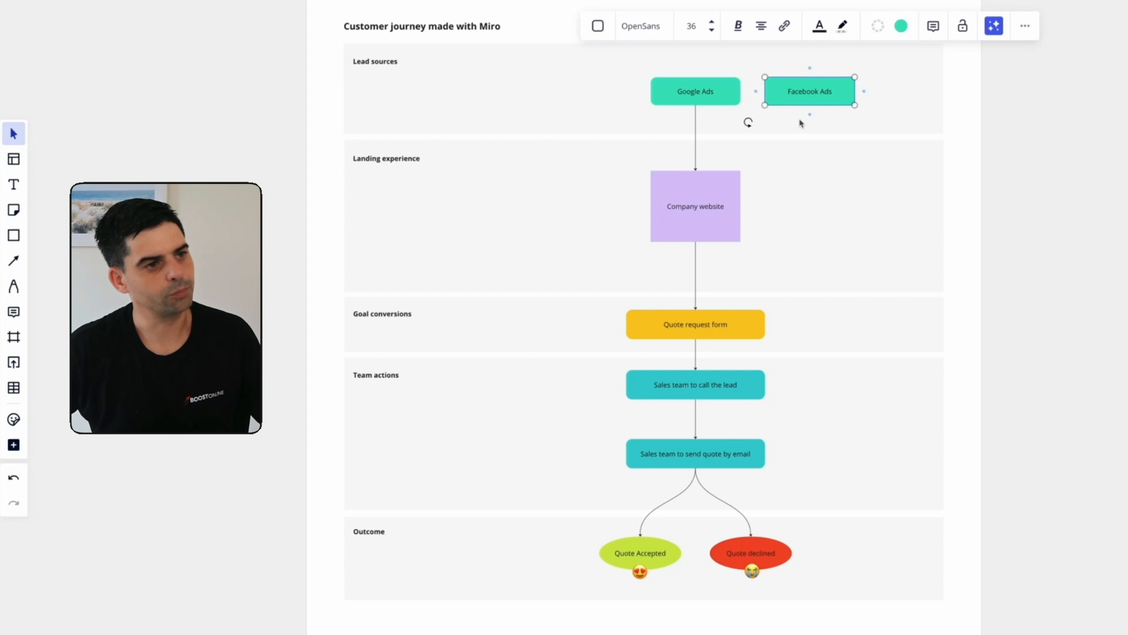
{"action": "left_click", "coordinate": [695, 207]}
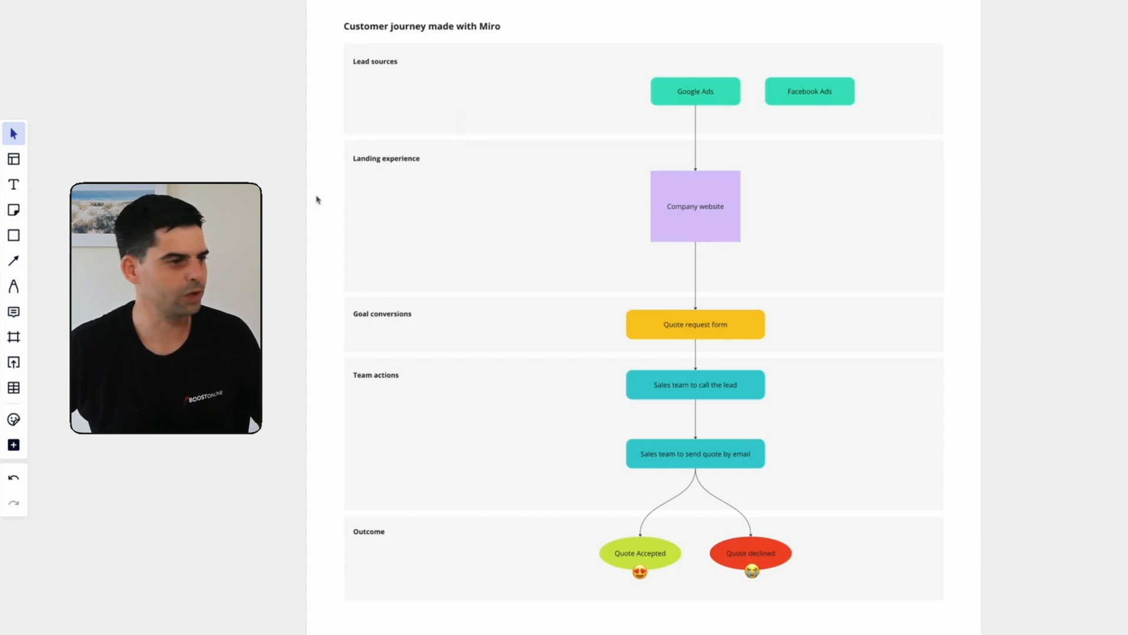
{"action": "left_click", "coordinate": [695, 205]}
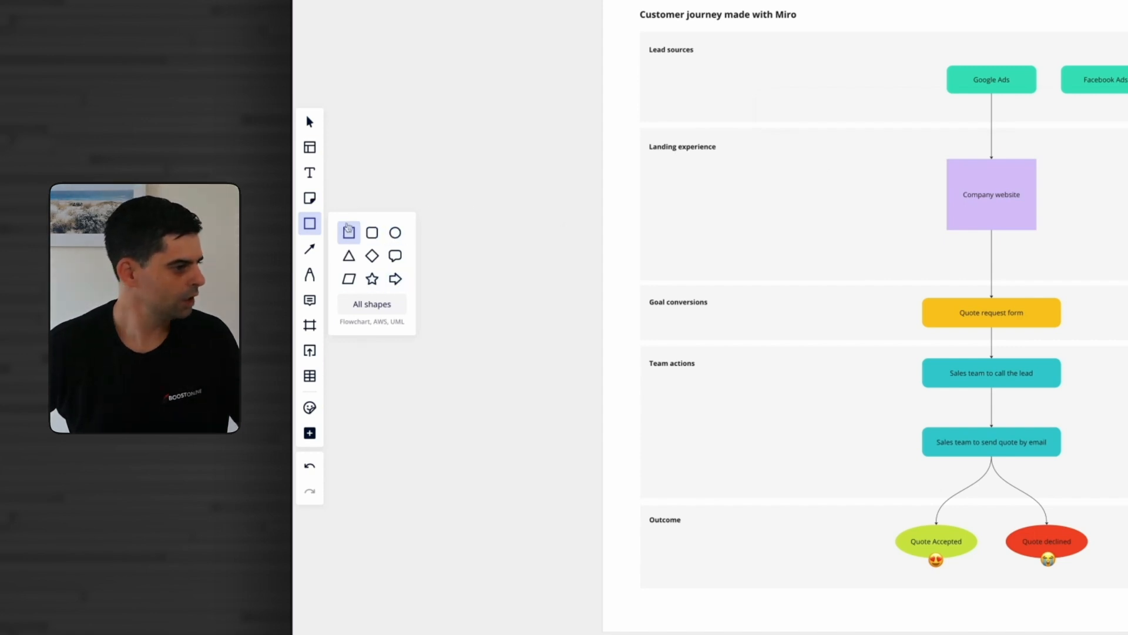
{"action": "mouse_move", "coordinate": [309, 274]}
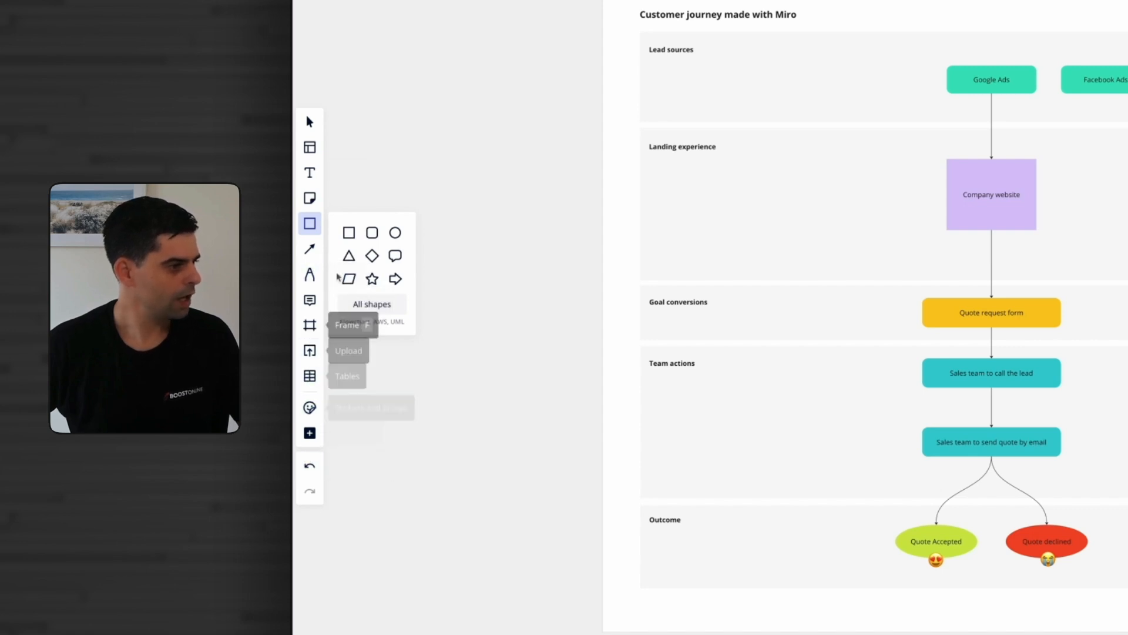
{"action": "left_click", "coordinate": [309, 433]}
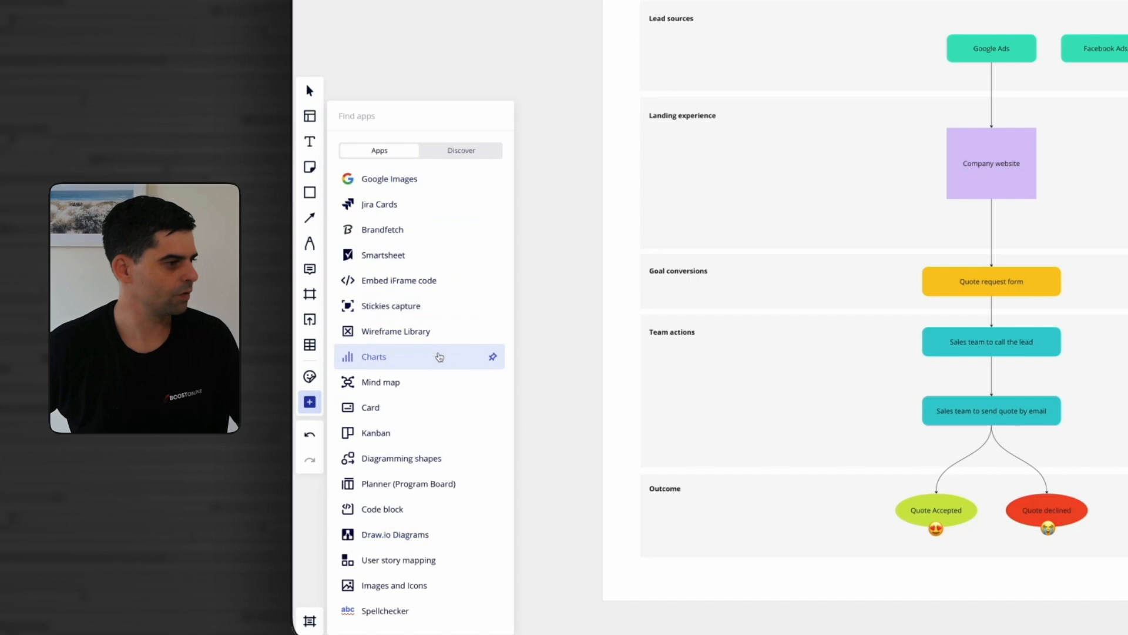
{"action": "left_click", "coordinate": [310, 191]}
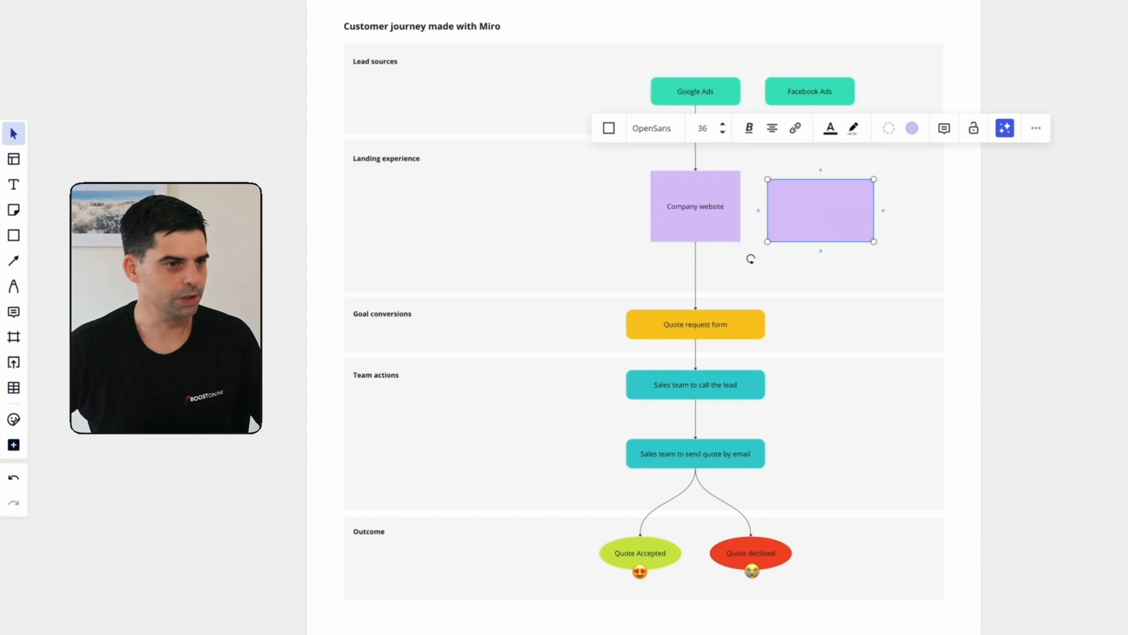
Give the new rectangle a lilac fill, match Company website's size, and label it 'Landing page'
{"action": "left_click", "coordinate": [911, 128]}
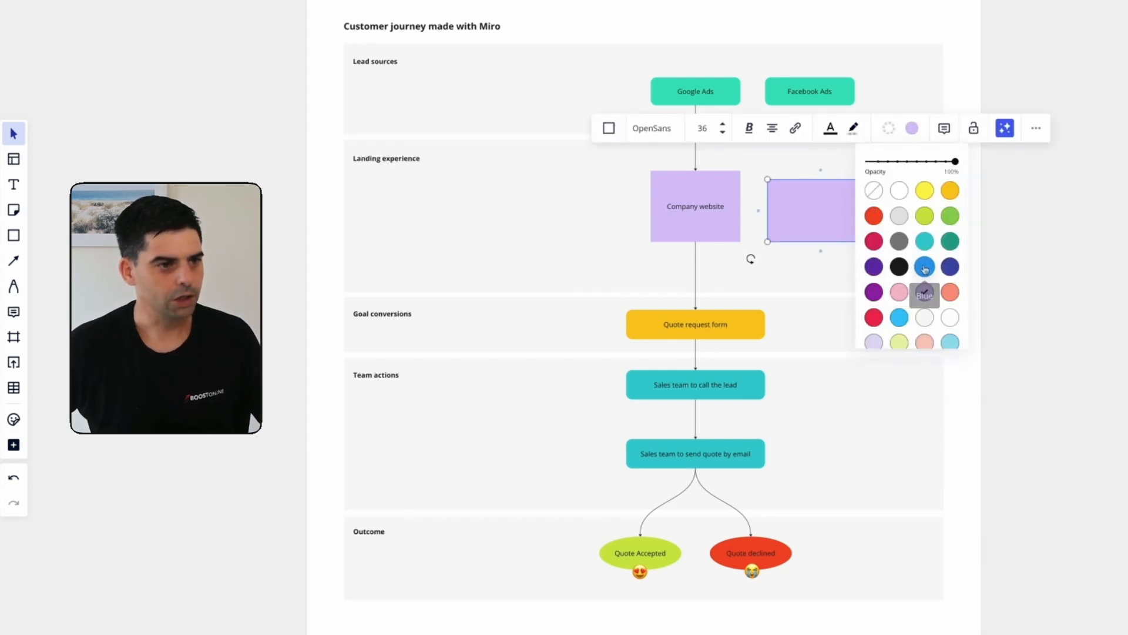
{"action": "left_click", "coordinate": [923, 292]}
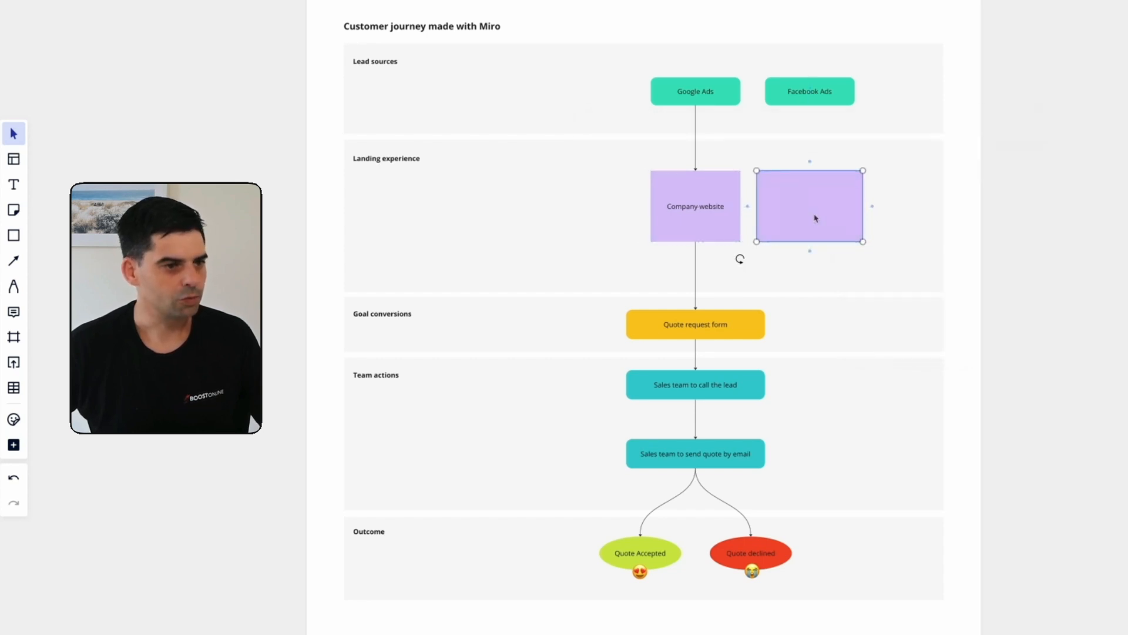
{"action": "left_click_drag", "start_coordinate": [810, 204], "coordinate": [696, 128]}
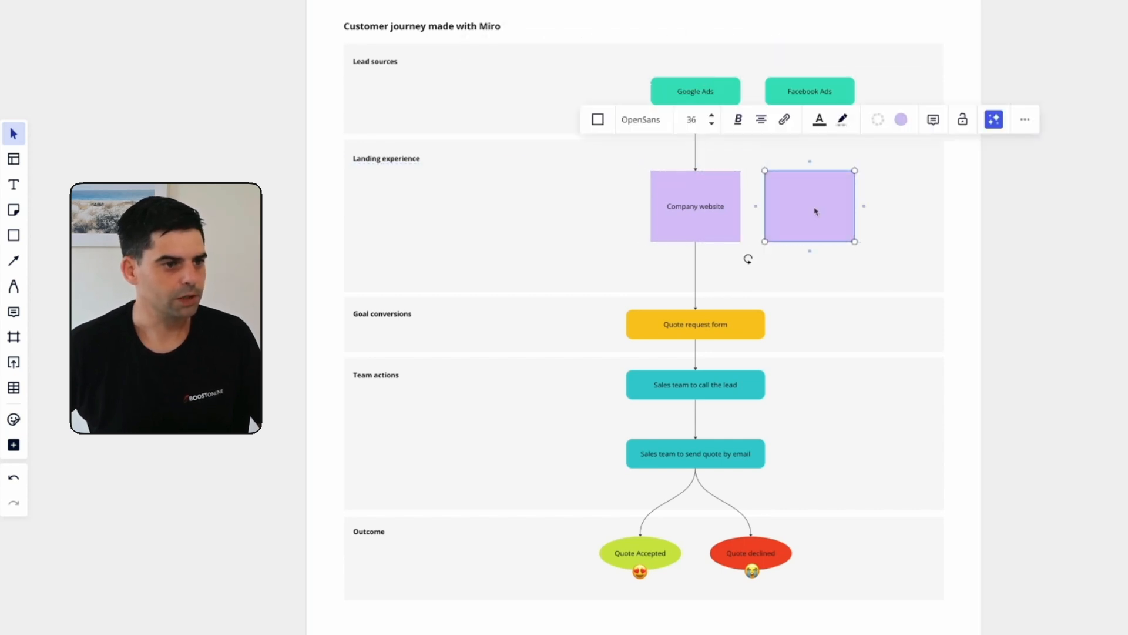
{"action": "type", "text": "Landing page"}
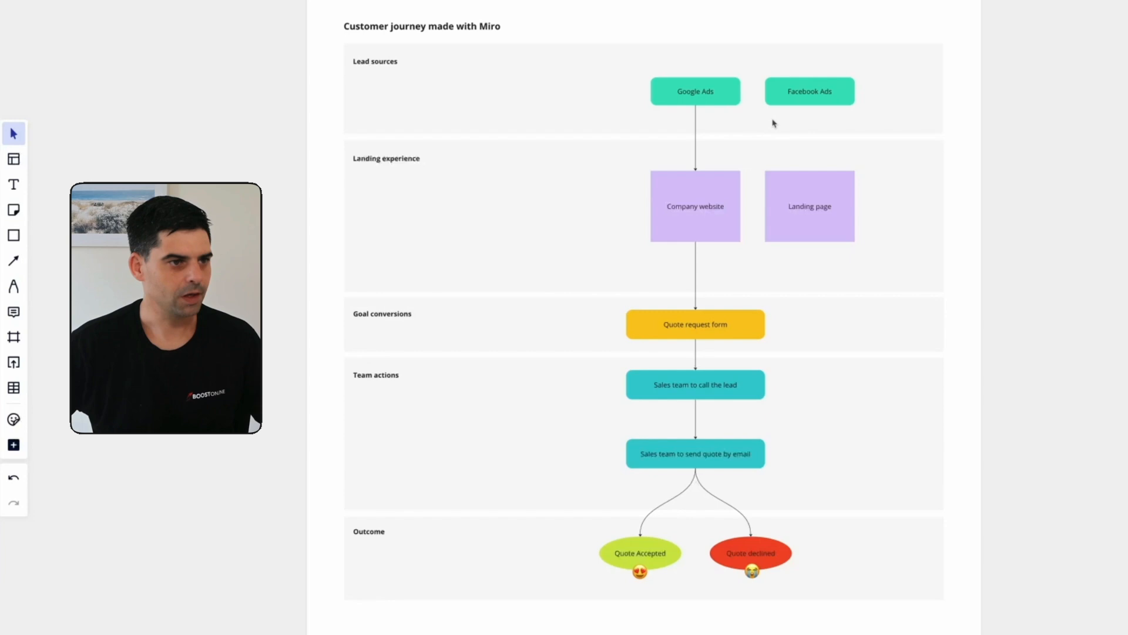
{"action": "left_click", "coordinate": [809, 90]}
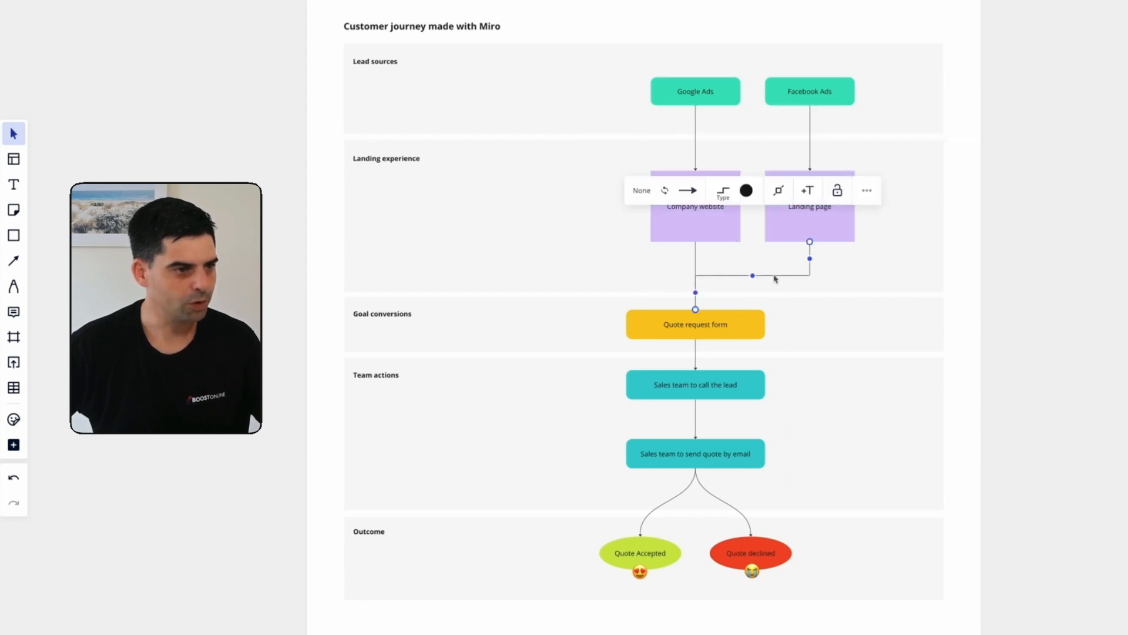
Set the new connectors between the landing boxes and Quote request form to curved style
{"action": "left_click", "coordinate": [723, 190]}
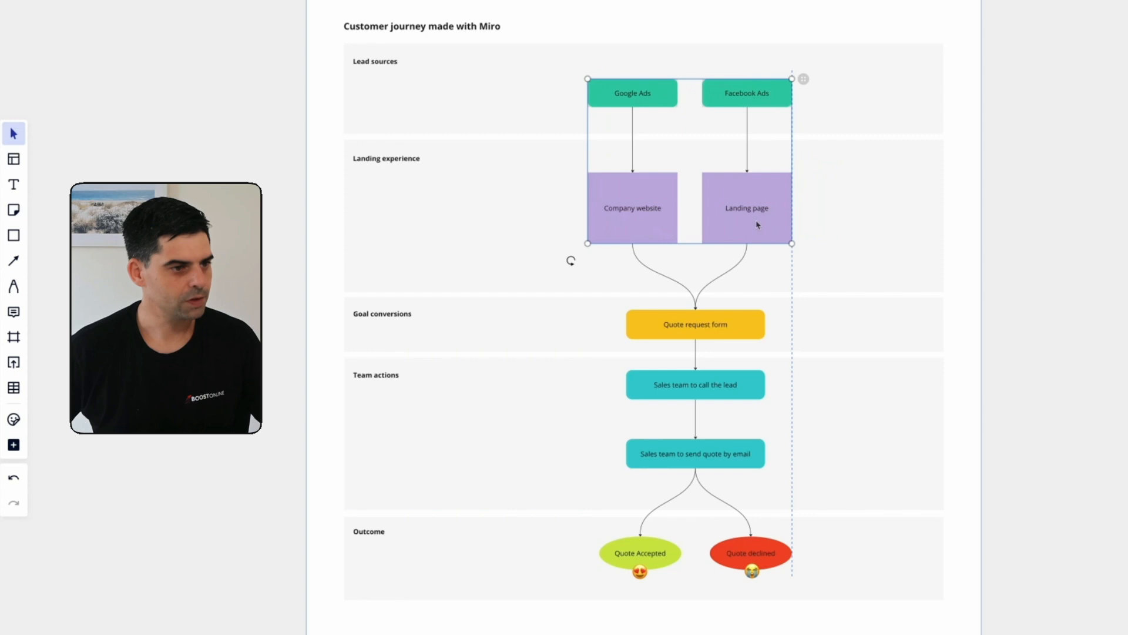
{"action": "left_click", "coordinate": [1047, 241]}
{"action": "type", "text": "This is just an example"}
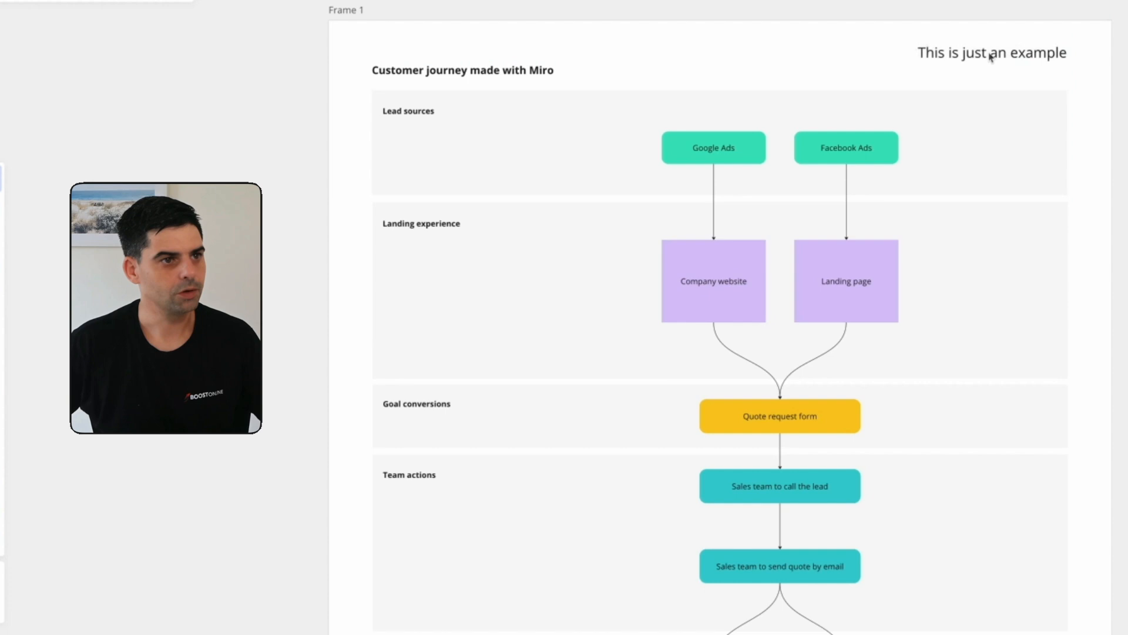
Edit the 'This is just an example' note text to set it in red
{"action": "double_click", "coordinate": [992, 53]}
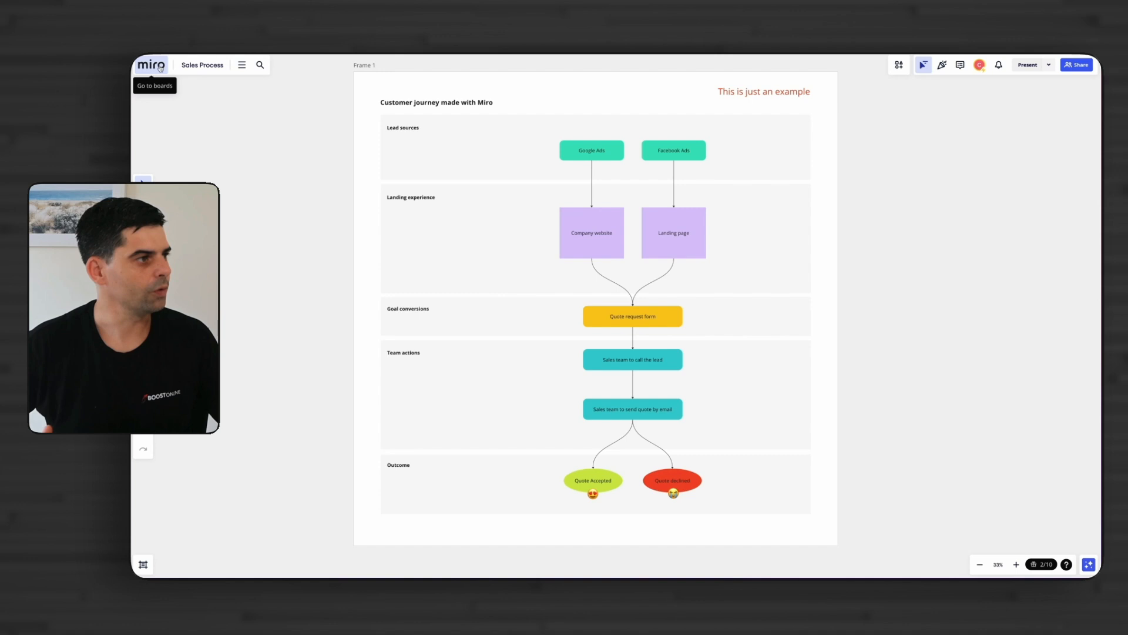
{"action": "mouse_move", "coordinate": [202, 65]}
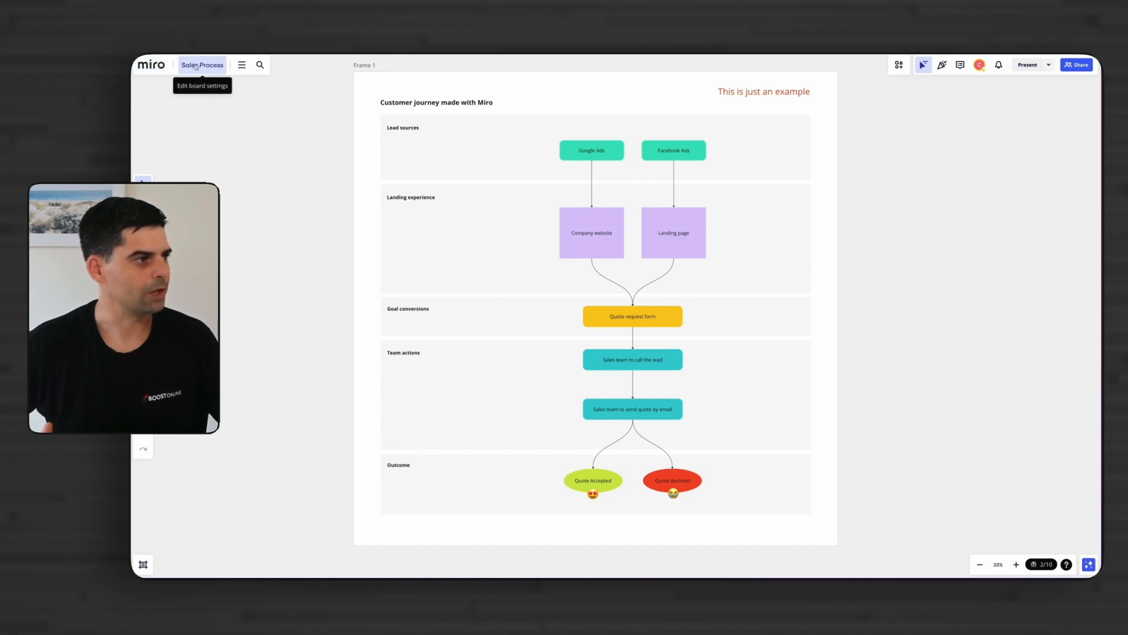
{"action": "left_click", "coordinate": [241, 65]}
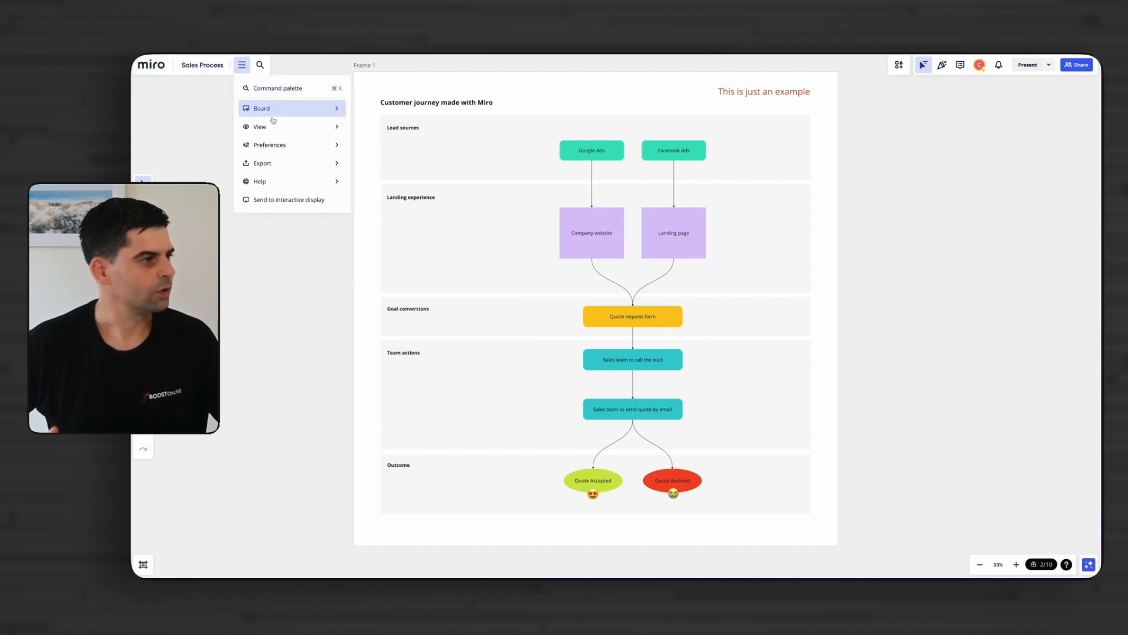
{"action": "left_click", "coordinate": [261, 108]}
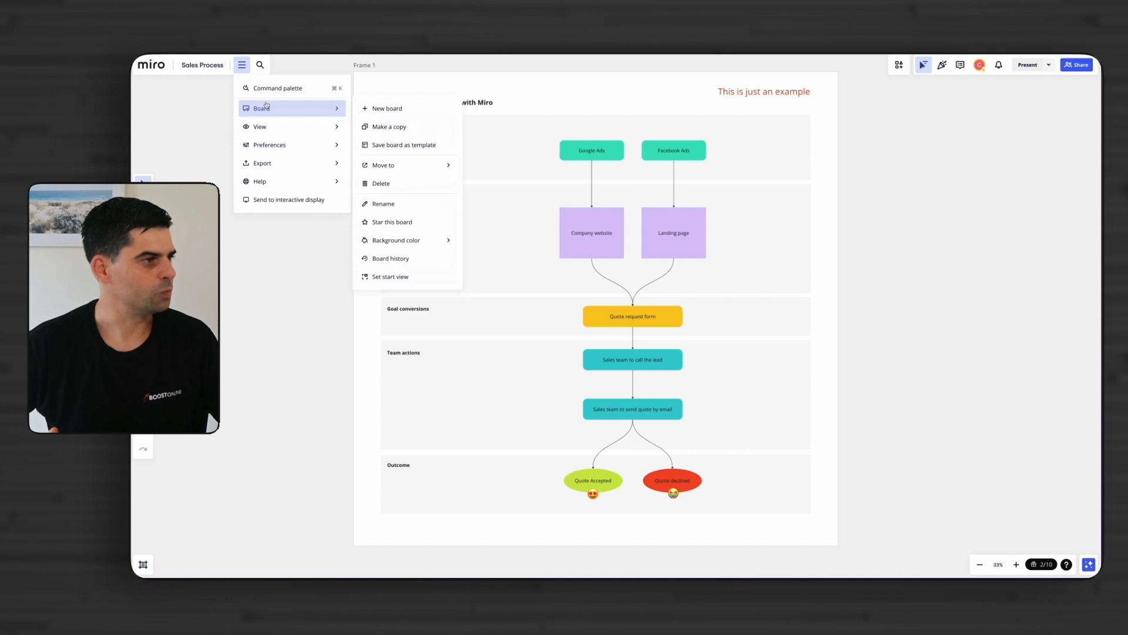
{"action": "left_click", "coordinate": [396, 239]}
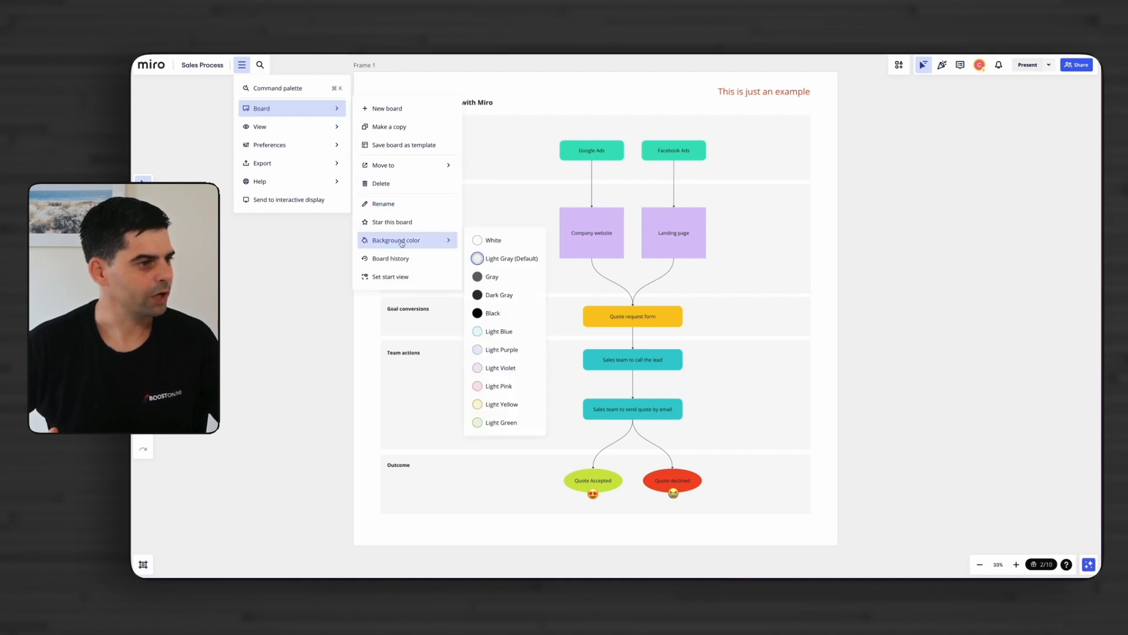
{"action": "mouse_move", "coordinate": [468, 293]}
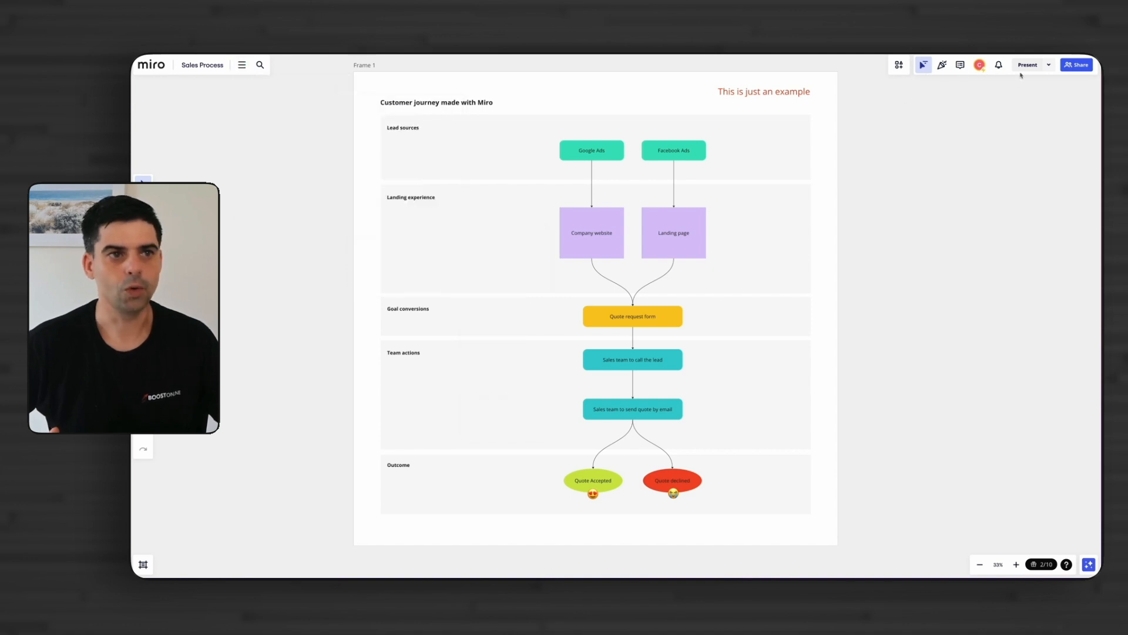
{"action": "mouse_move", "coordinate": [894, 78]}
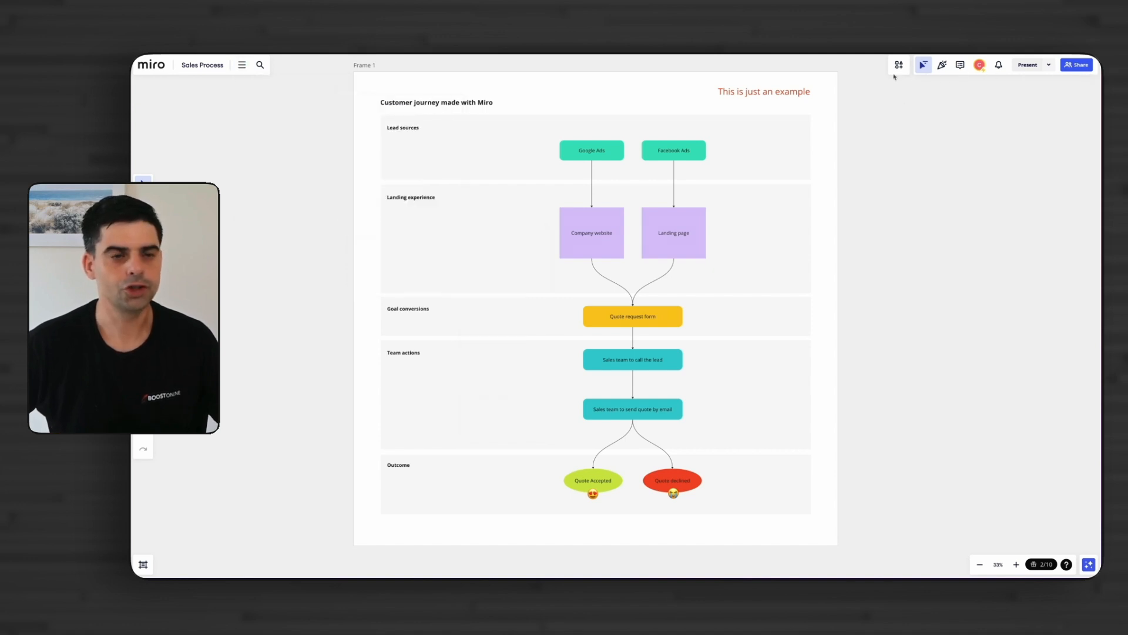